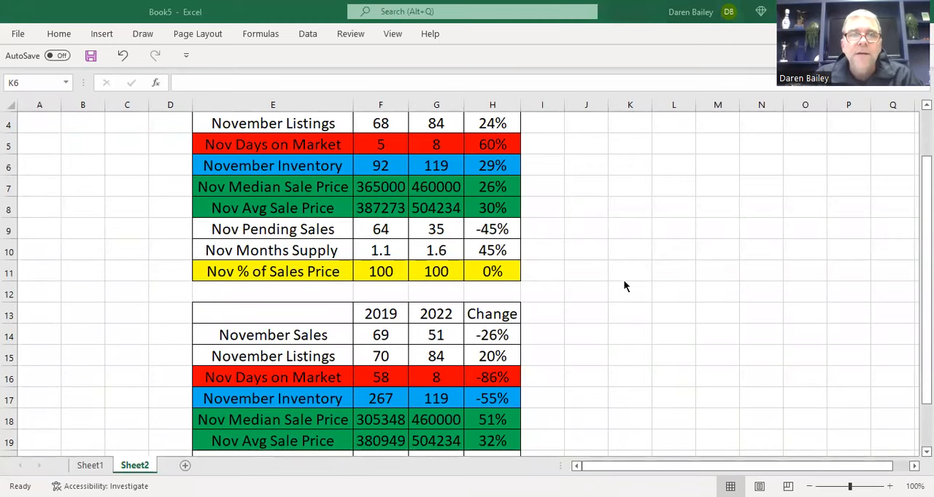
mouse_move(633, 299)
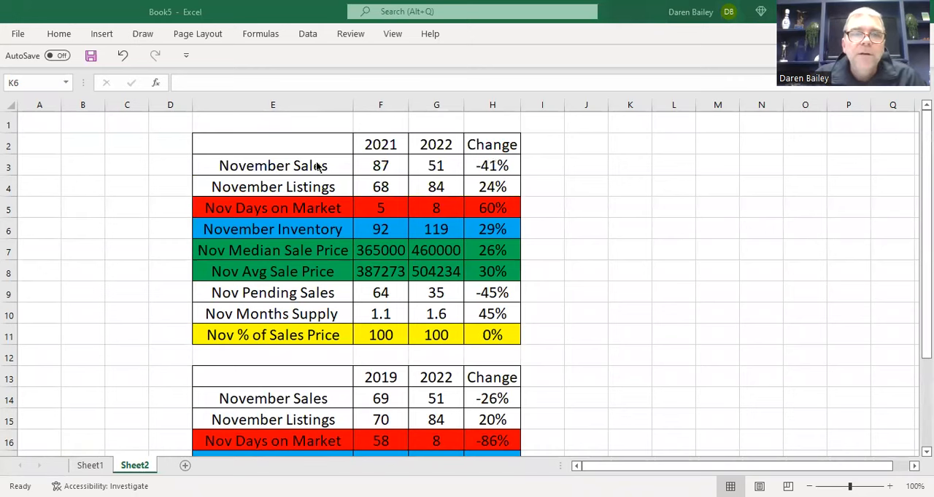
mouse_move(386, 157)
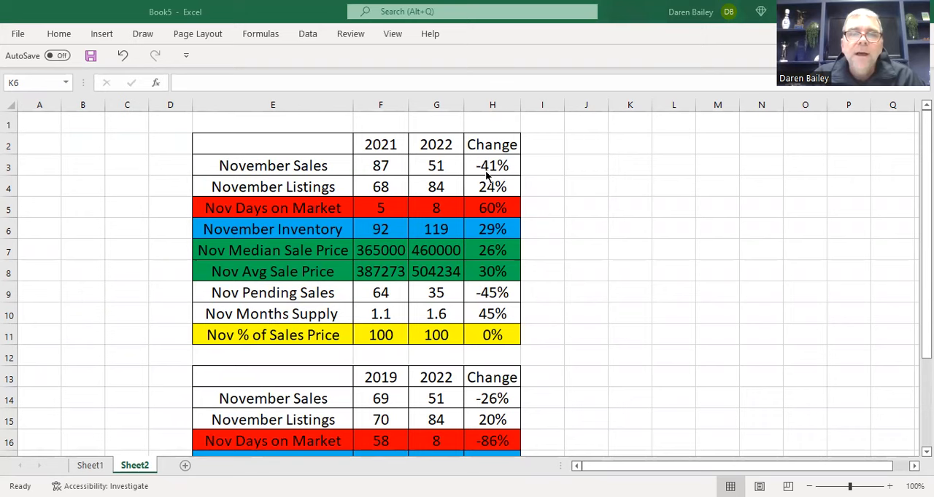
mouse_move(473, 187)
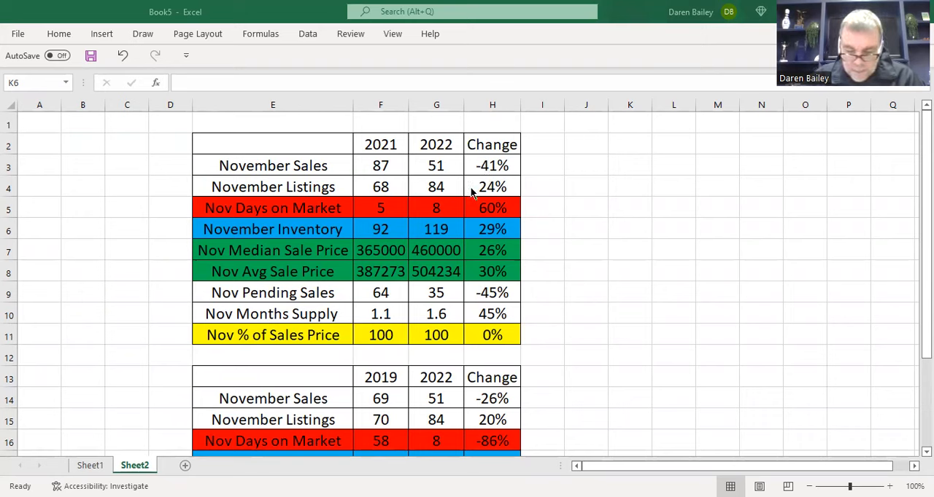
mouse_move(466, 200)
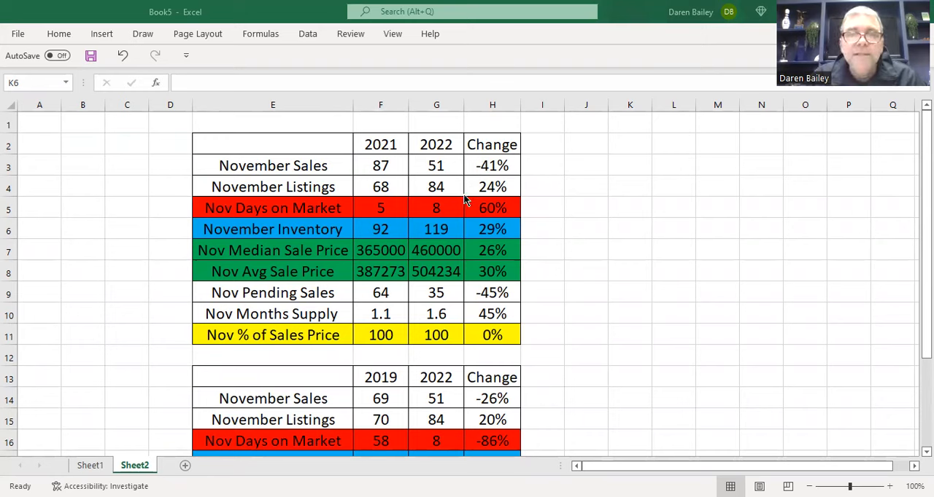
mouse_move(392, 243)
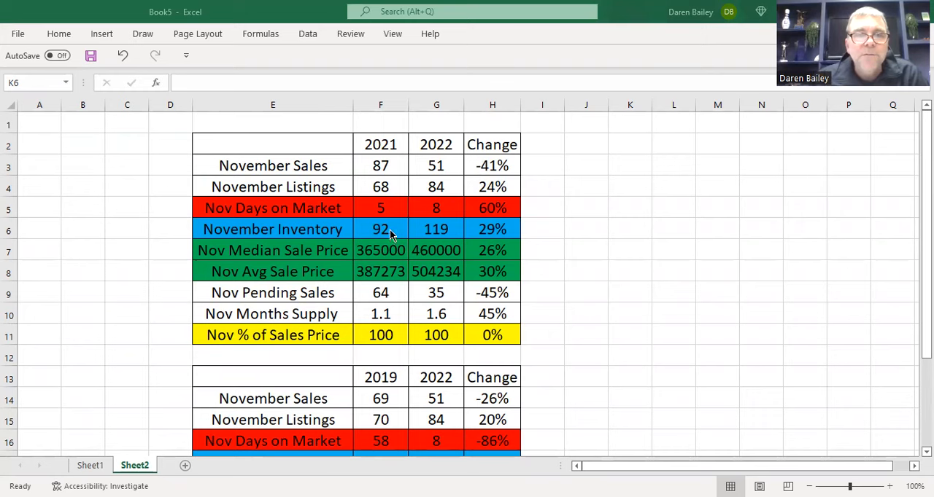
mouse_move(429, 236)
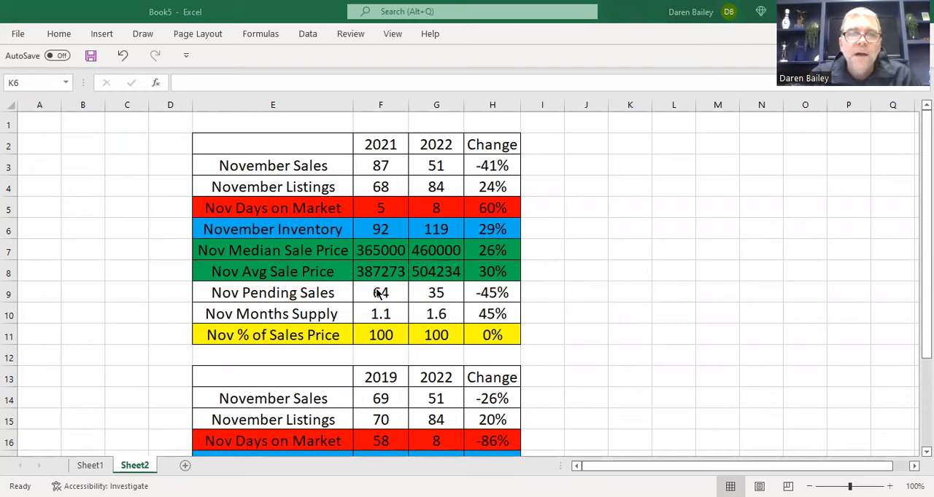
mouse_move(429, 301)
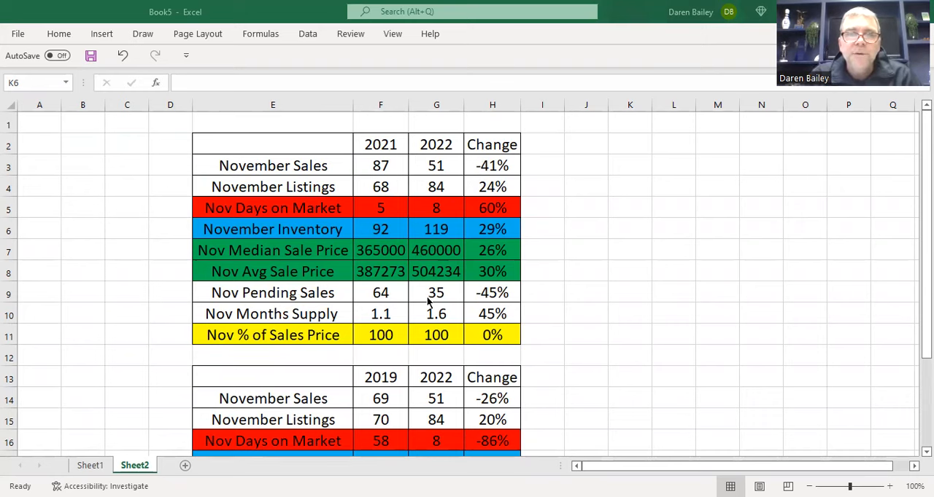
mouse_move(485, 307)
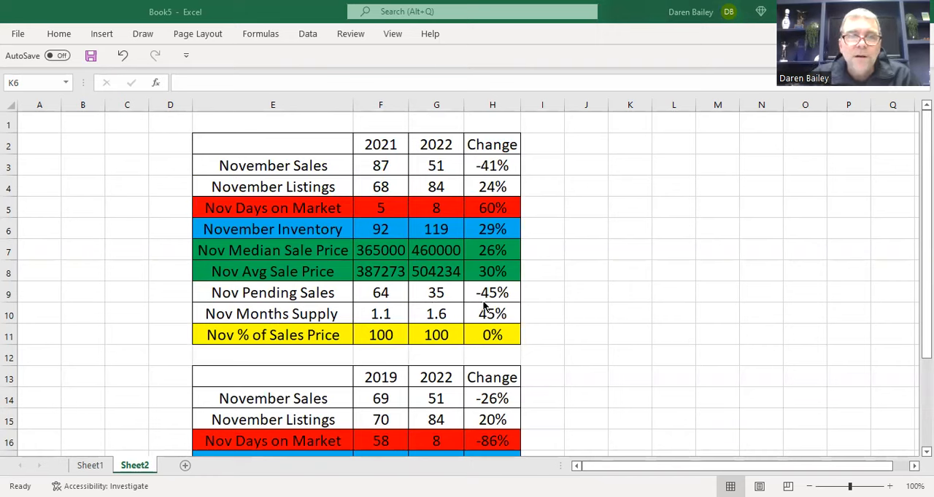
mouse_move(349, 318)
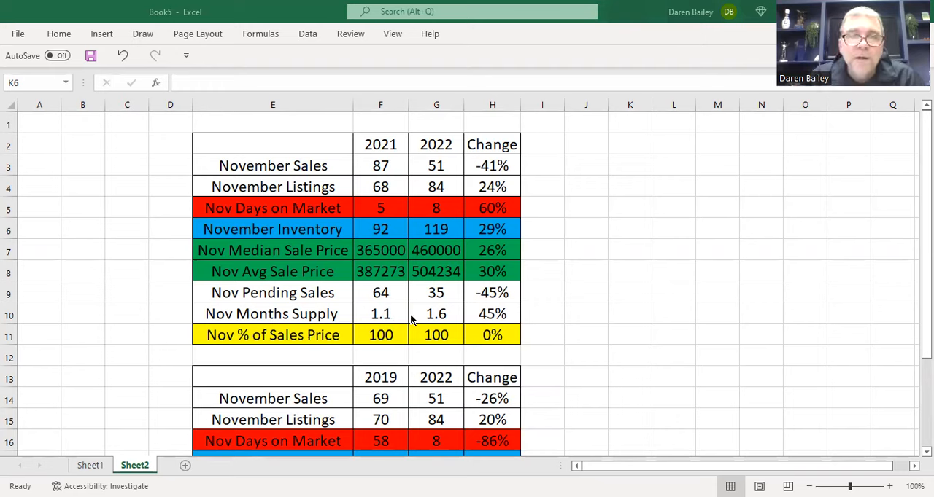
mouse_move(441, 321)
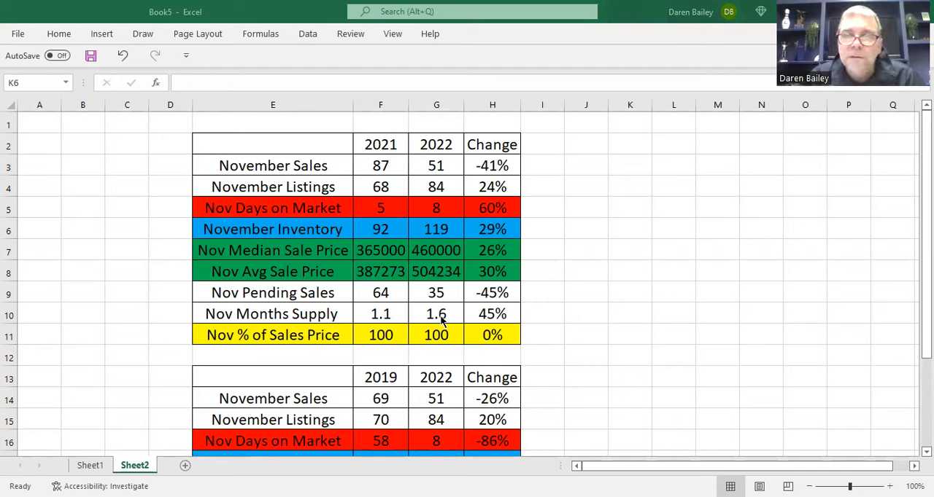
mouse_move(469, 321)
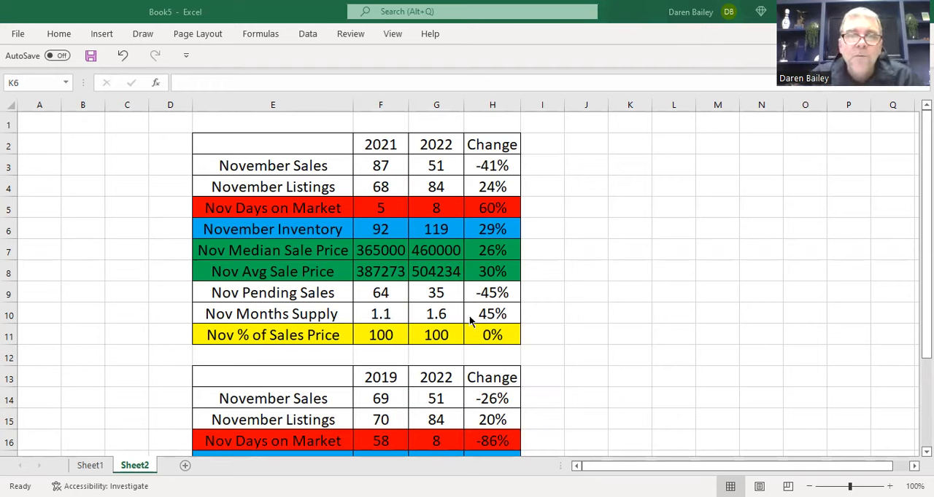
mouse_move(419, 316)
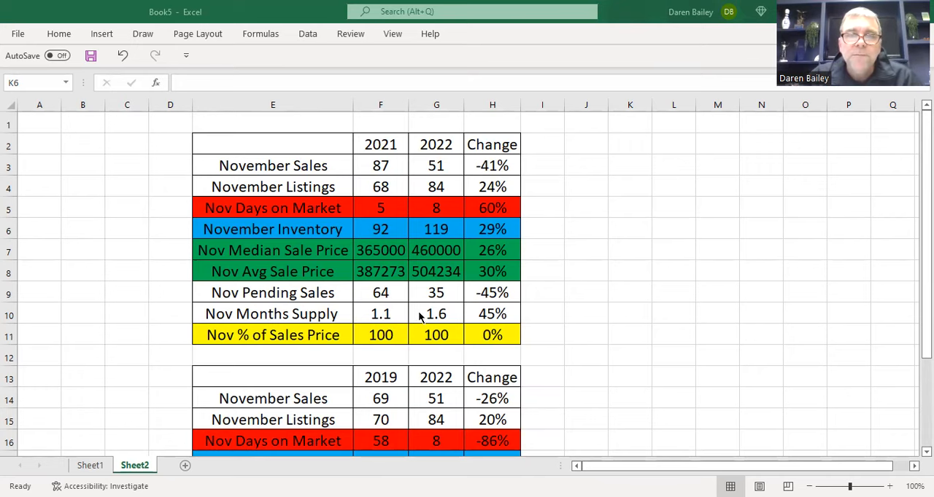
mouse_move(428, 297)
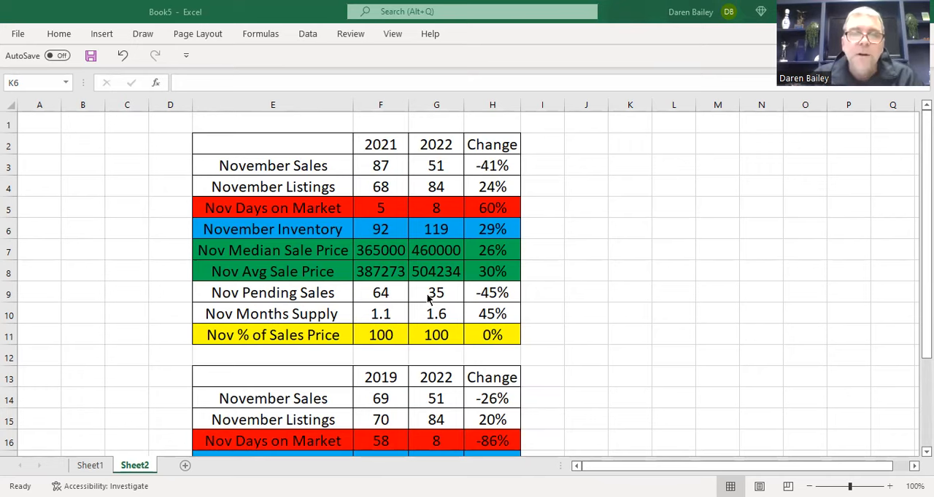
mouse_move(412, 302)
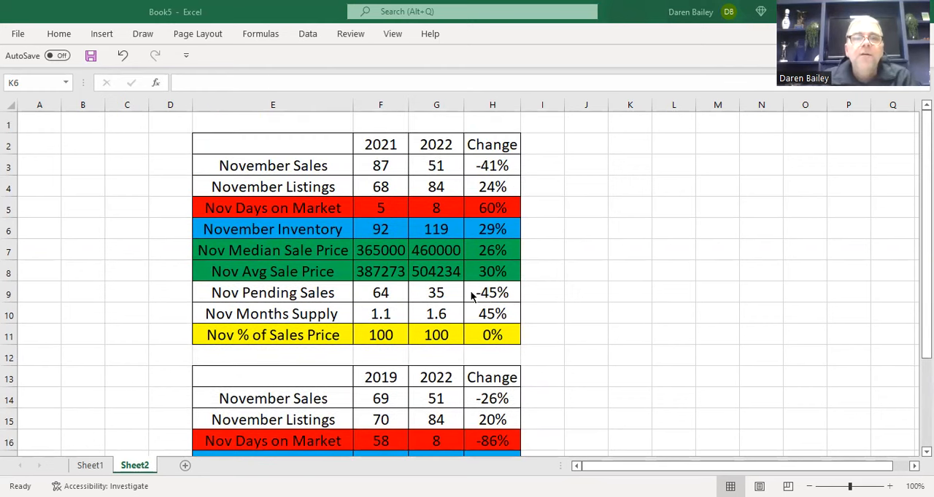
mouse_move(456, 273)
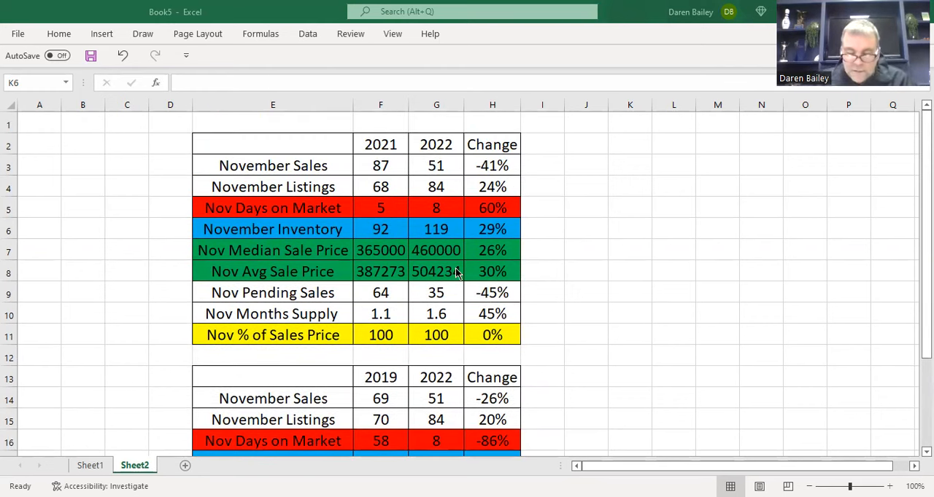
mouse_move(458, 272)
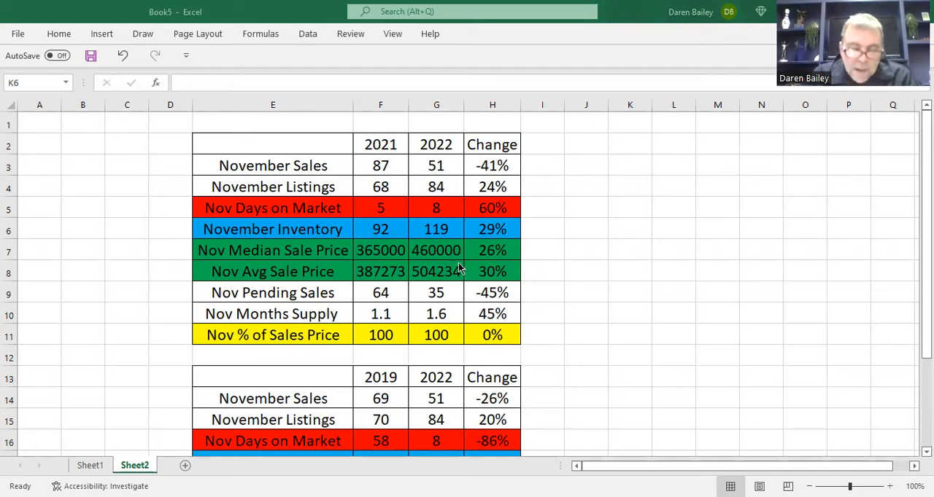
mouse_move(465, 270)
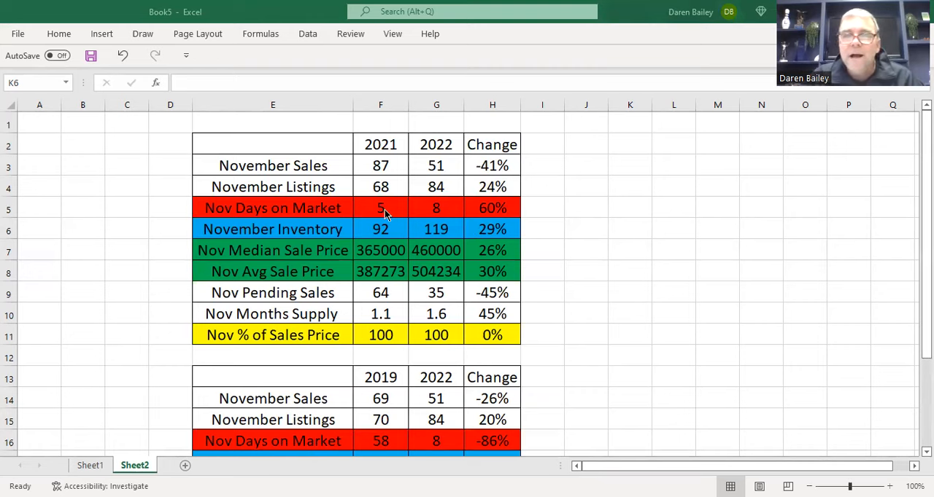
mouse_move(438, 220)
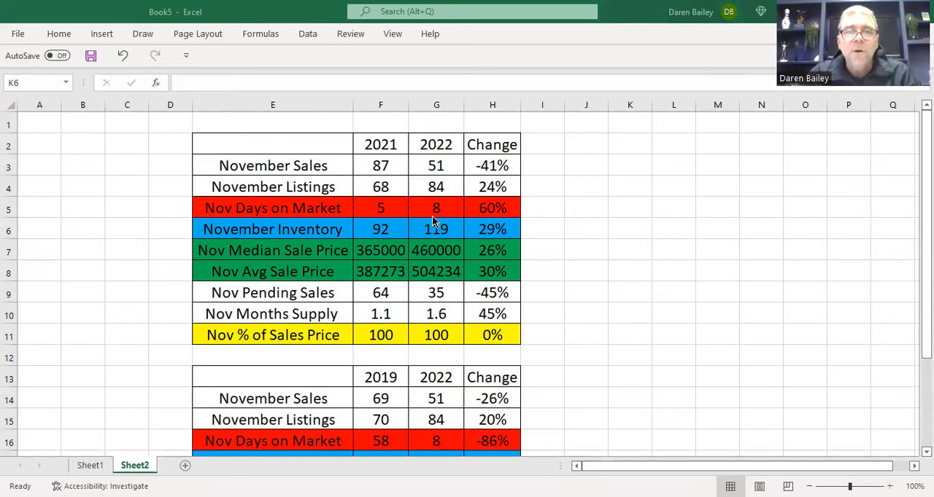
mouse_move(436, 213)
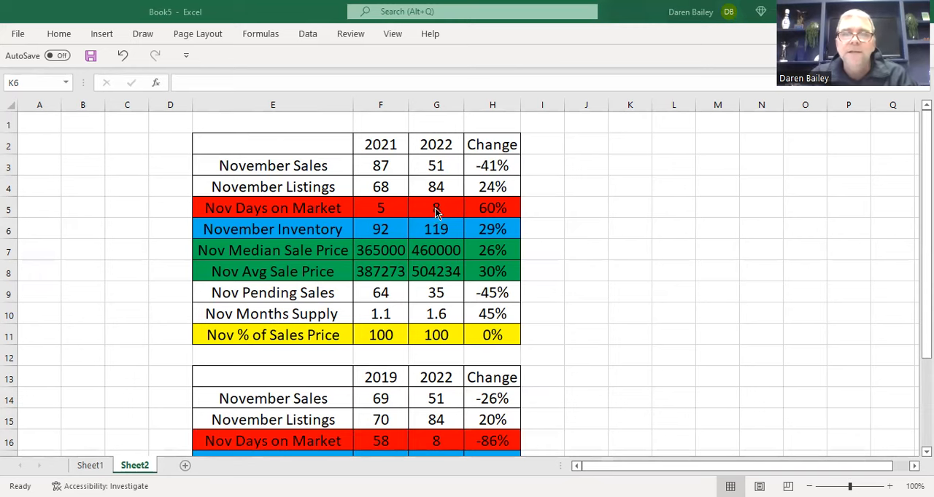
mouse_move(427, 215)
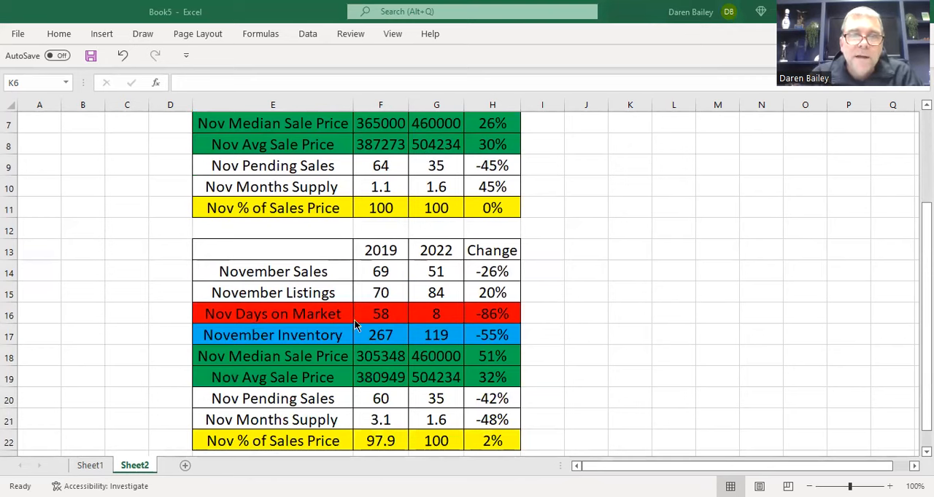
mouse_move(385, 322)
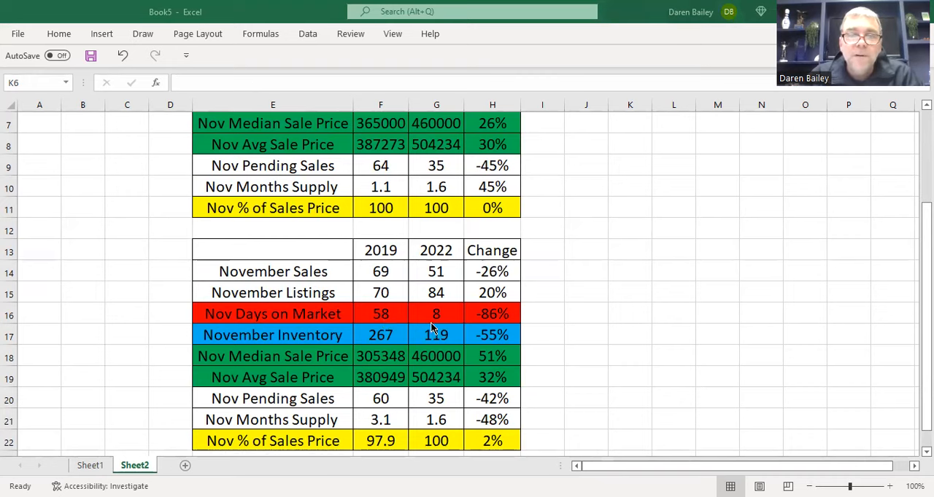
mouse_move(421, 324)
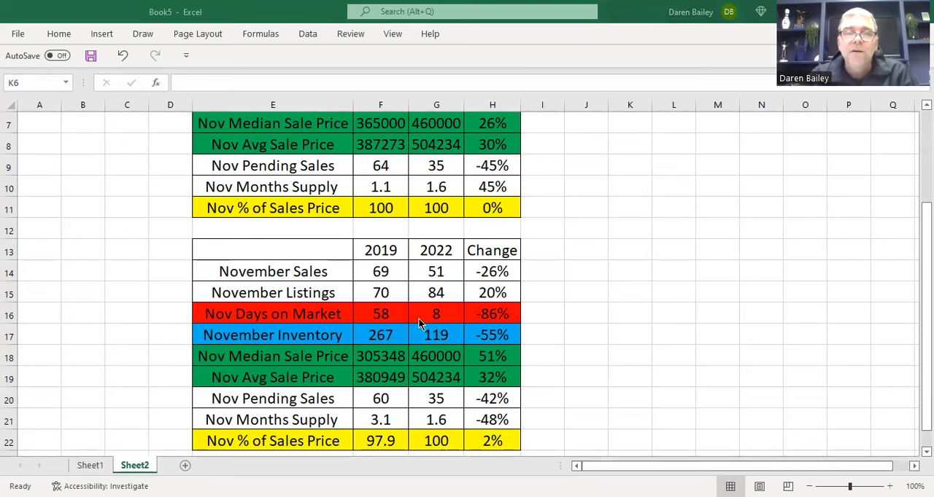
mouse_move(436, 321)
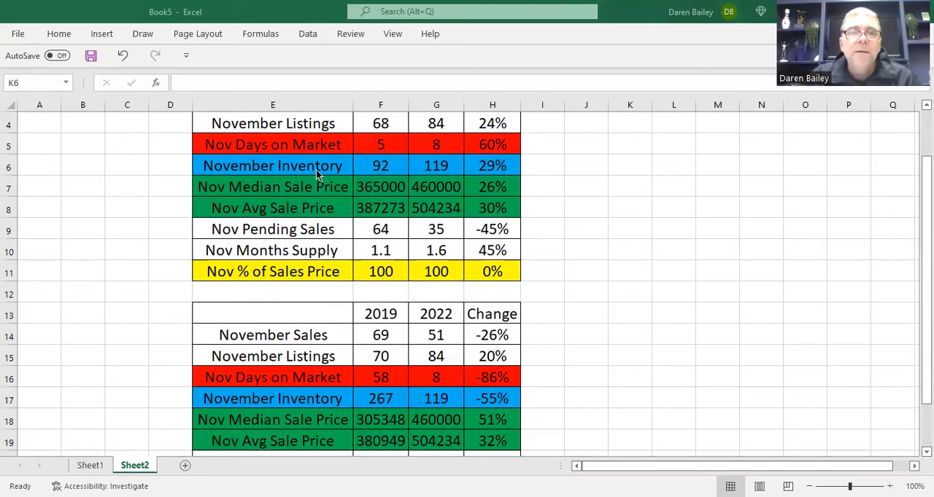
mouse_move(351, 199)
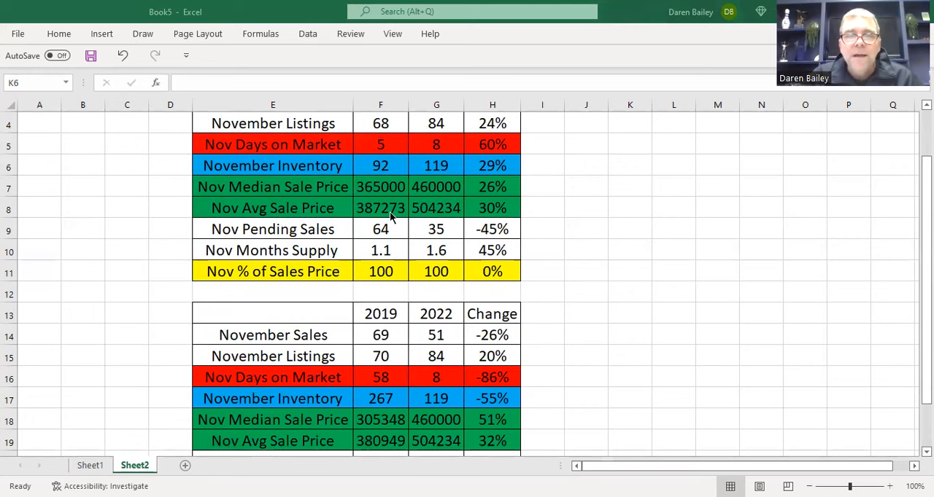
scroll(down, 3)
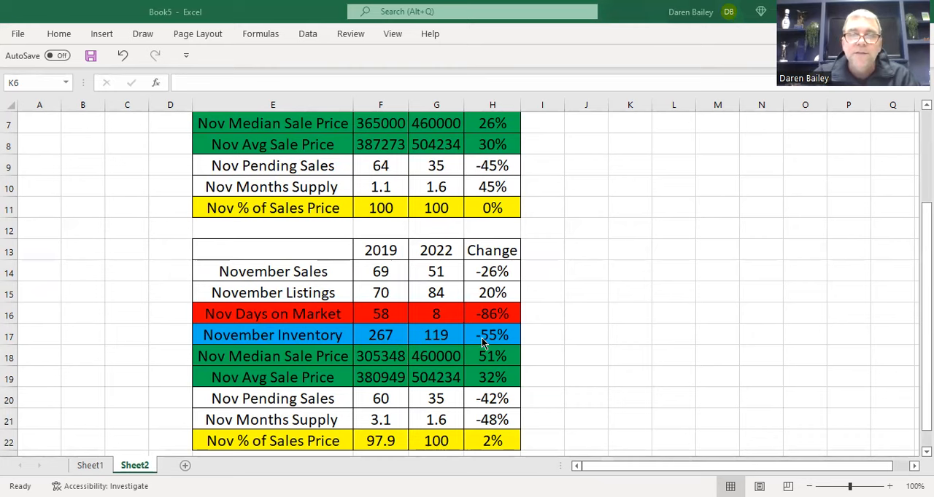
mouse_move(463, 347)
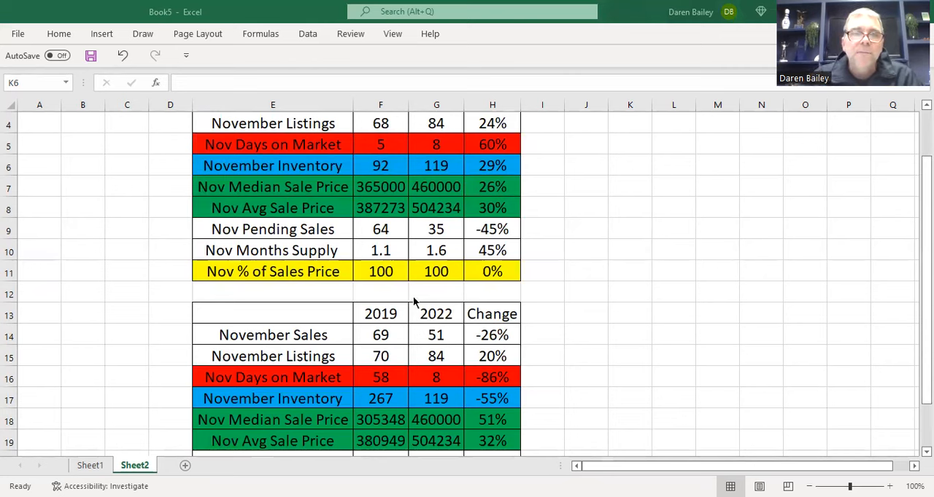
mouse_move(386, 251)
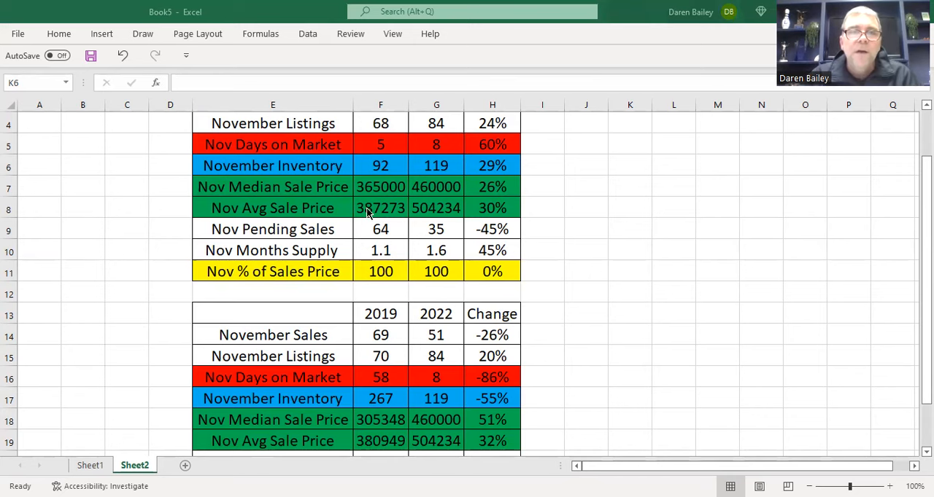
scroll(up, 3)
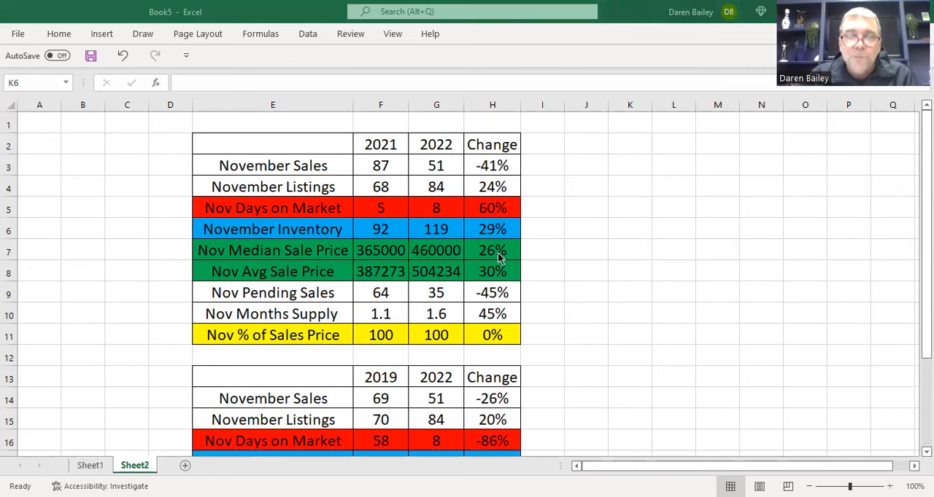
mouse_move(494, 275)
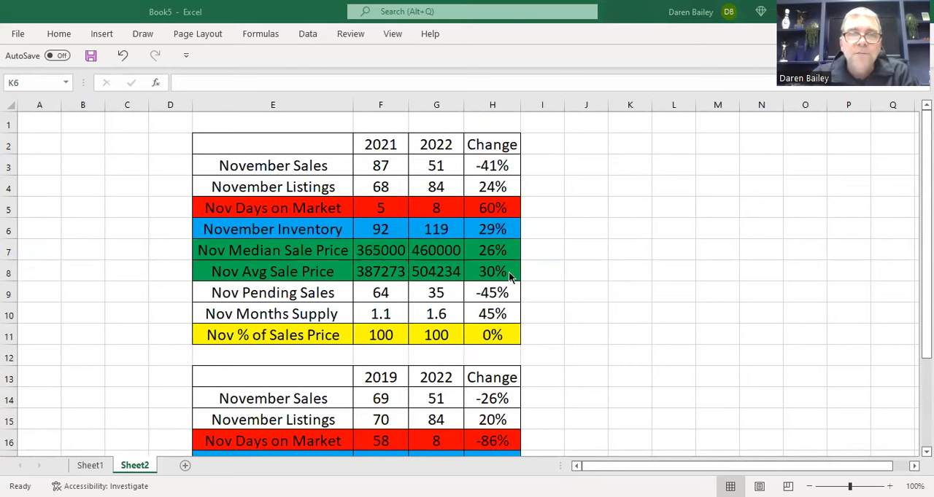
scroll(down, 3)
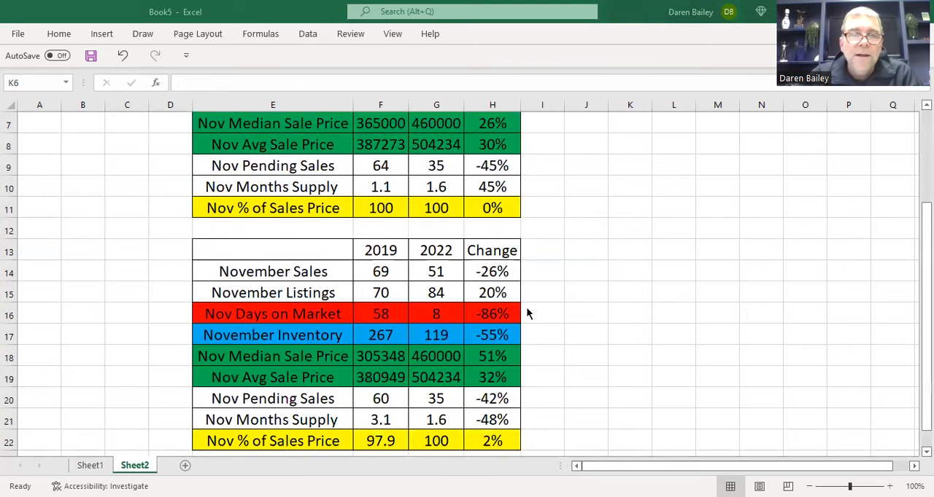
mouse_move(503, 370)
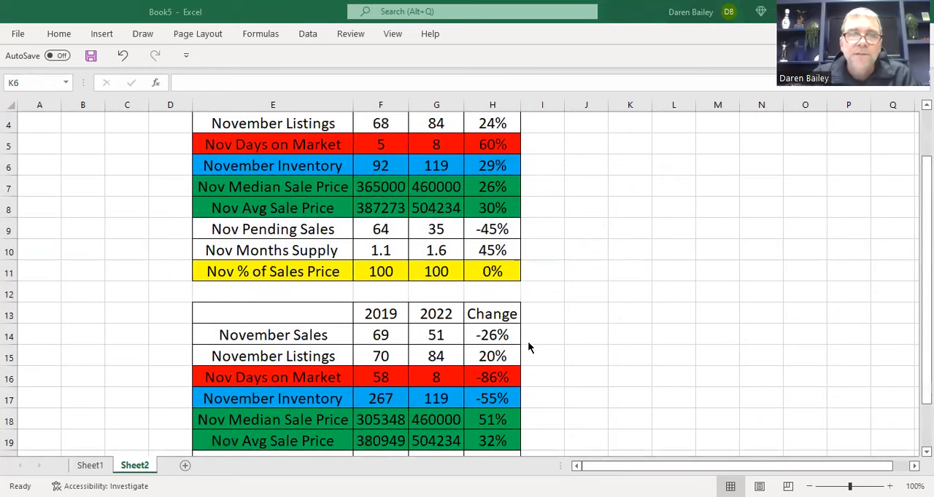
mouse_move(547, 301)
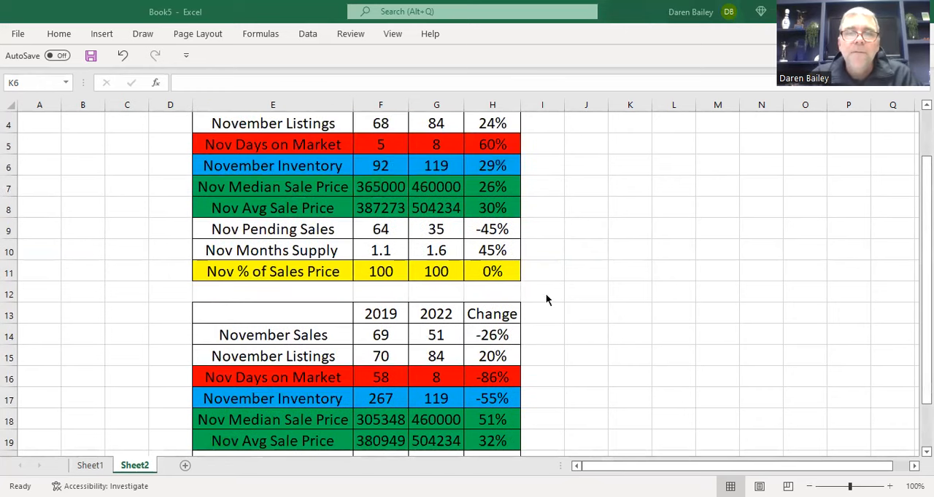
scroll(down, 3)
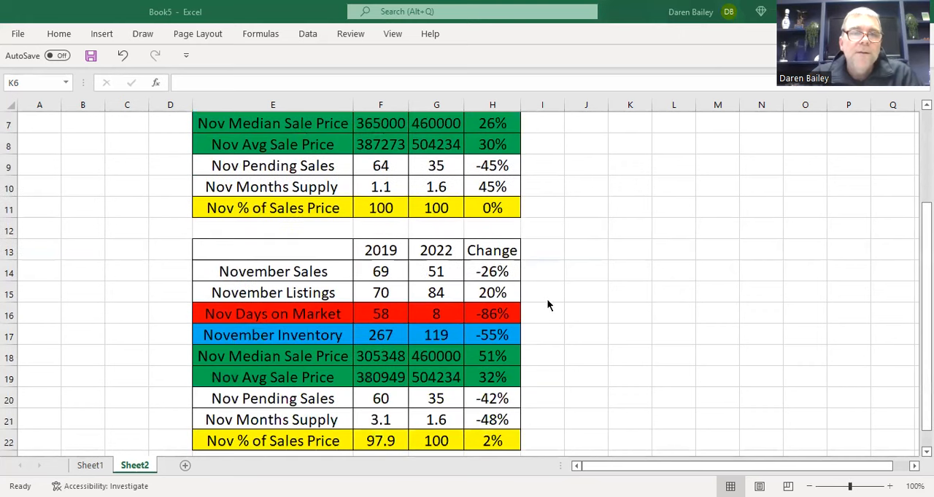
mouse_move(516, 305)
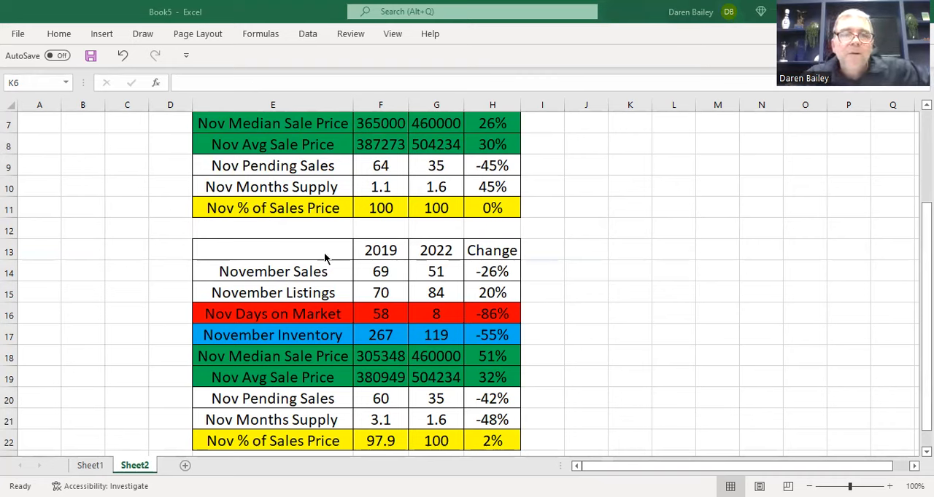
mouse_move(332, 253)
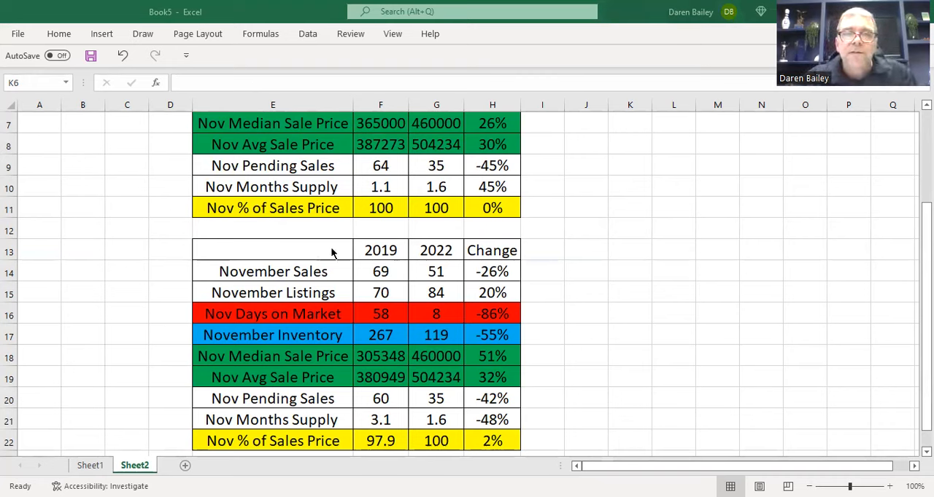
mouse_move(358, 224)
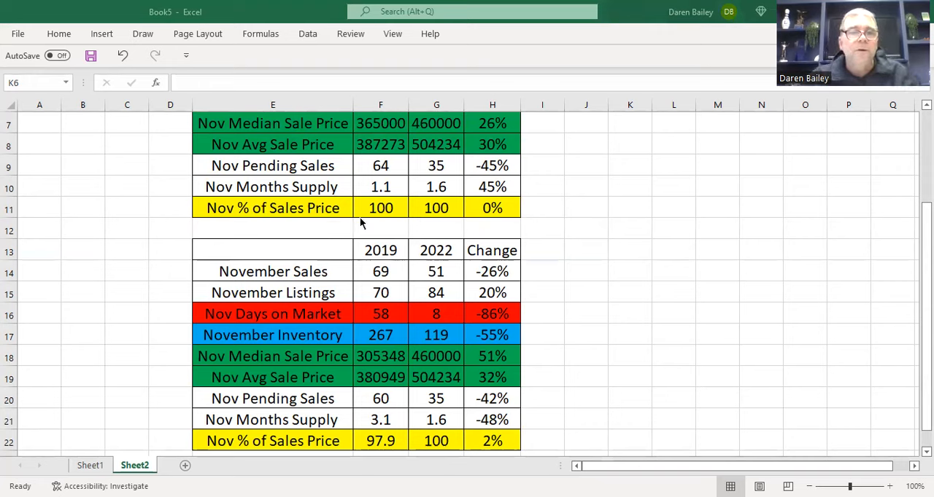
mouse_move(406, 233)
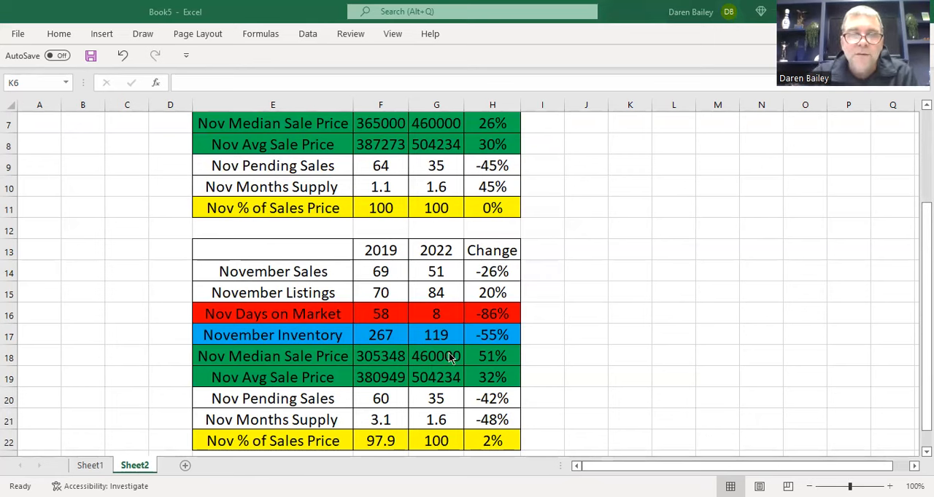
mouse_move(532, 336)
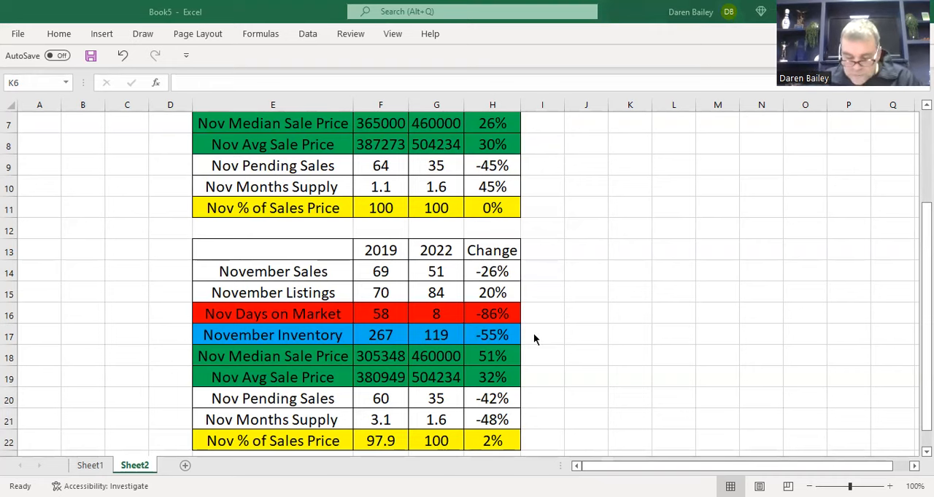
mouse_move(532, 324)
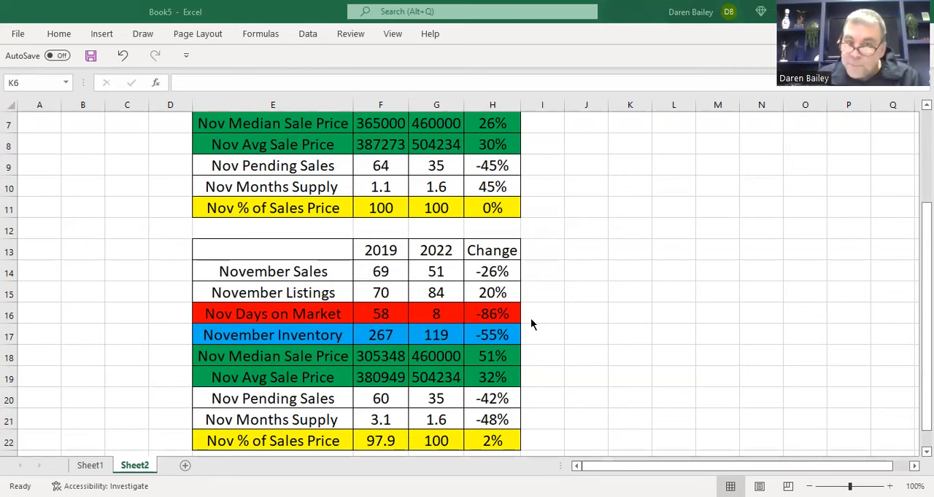
mouse_move(515, 300)
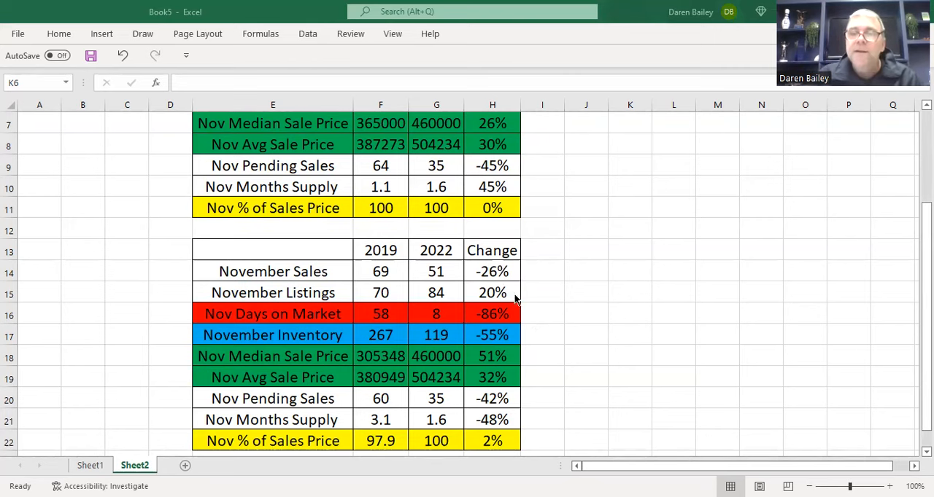